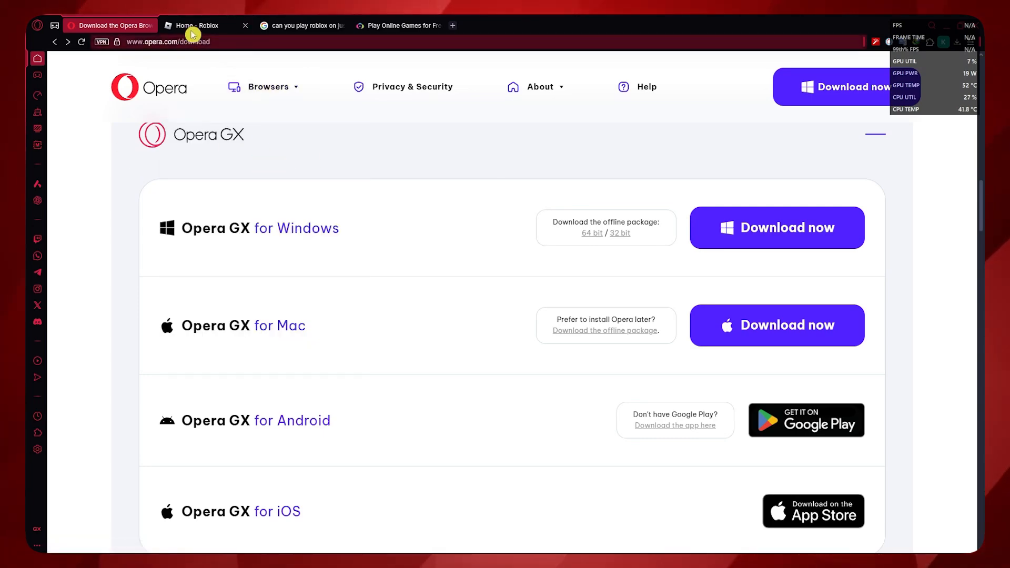
Switch to the signed-in 'Home - Roblox' tab showing recommended games
click(197, 25)
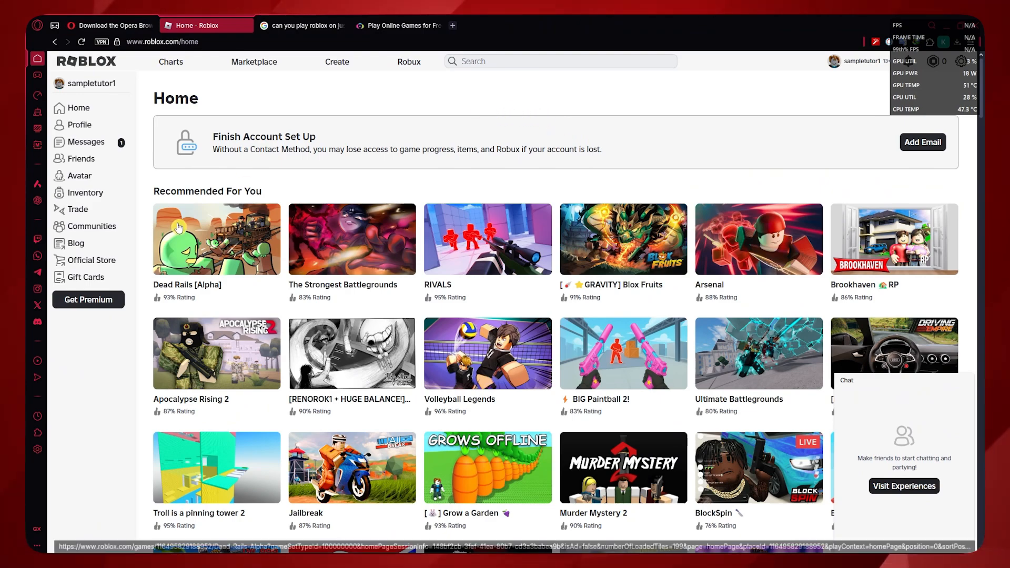
Open the Dead Rails [Alpha] game page from Recommended For You
click(216, 239)
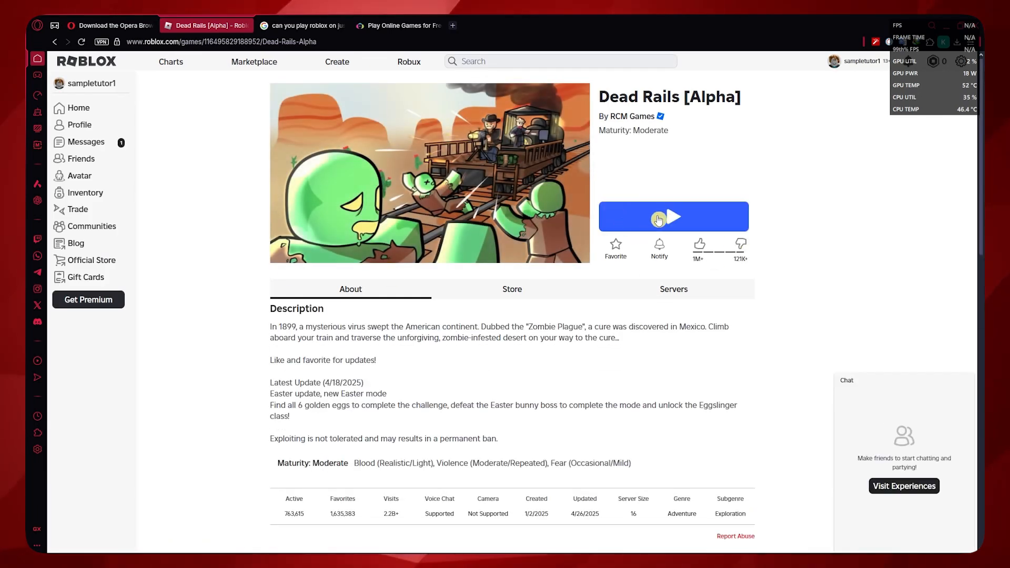
mouse_move(670, 236)
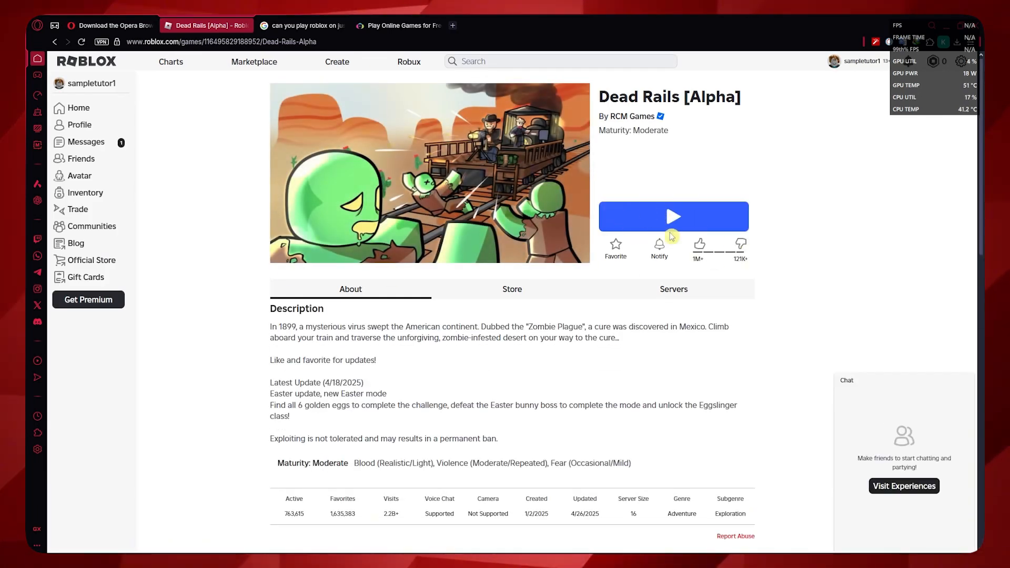
mouse_move(87, 61)
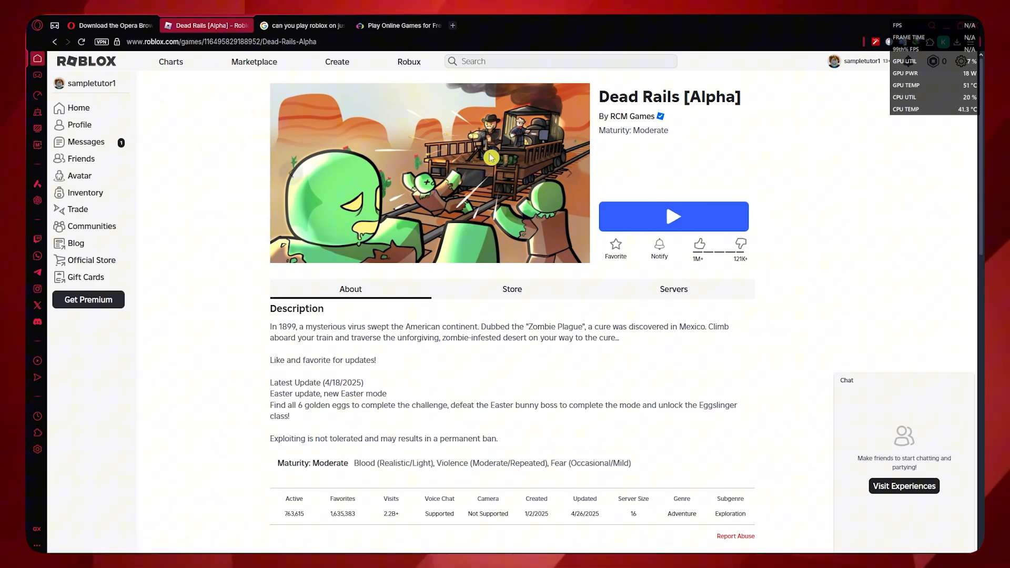
mouse_move(342, 140)
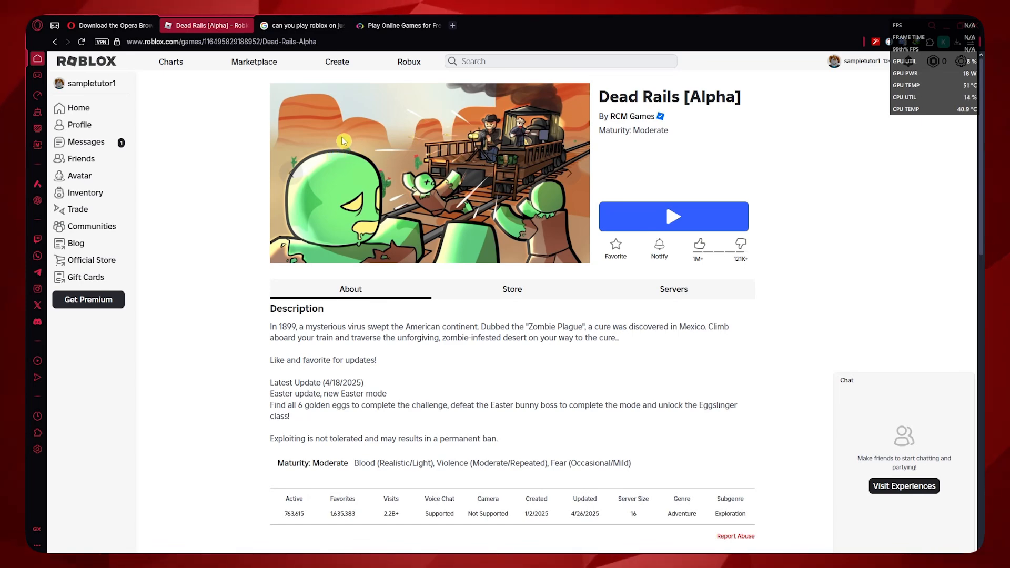
click(303, 25)
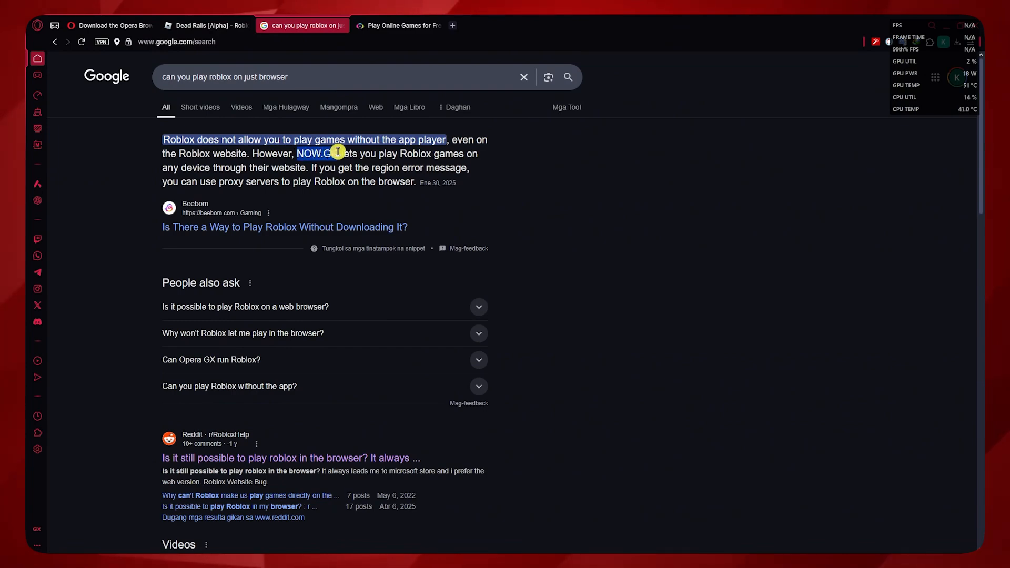
right_click(317, 153)
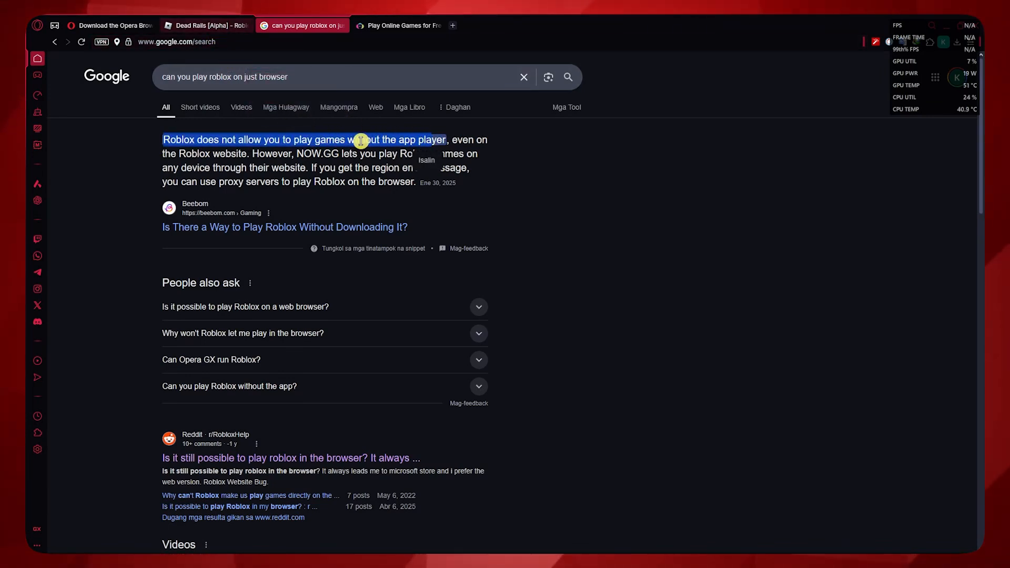
click(207, 25)
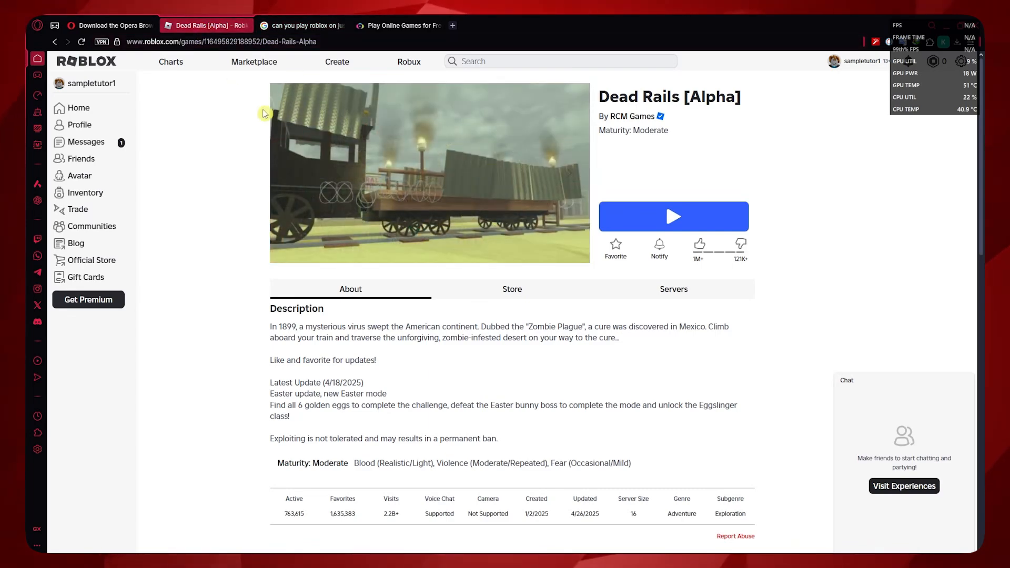
mouse_move(401, 57)
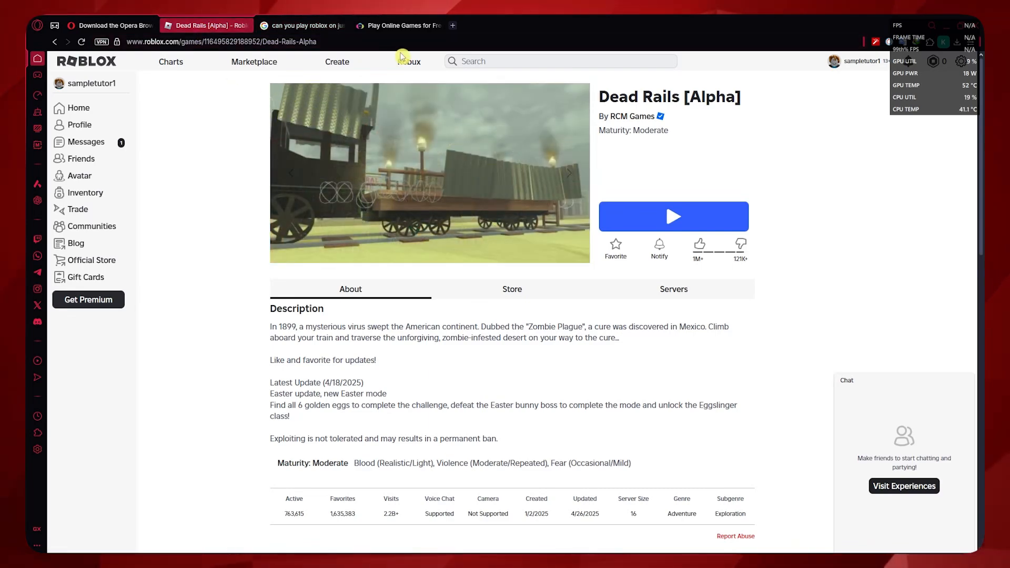
mouse_move(396, 26)
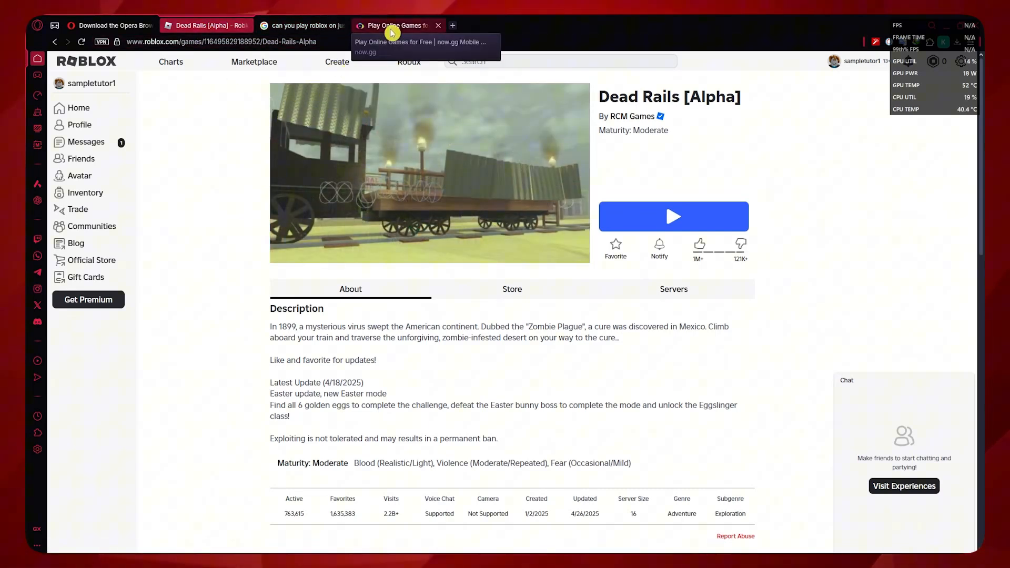
click(396, 25)
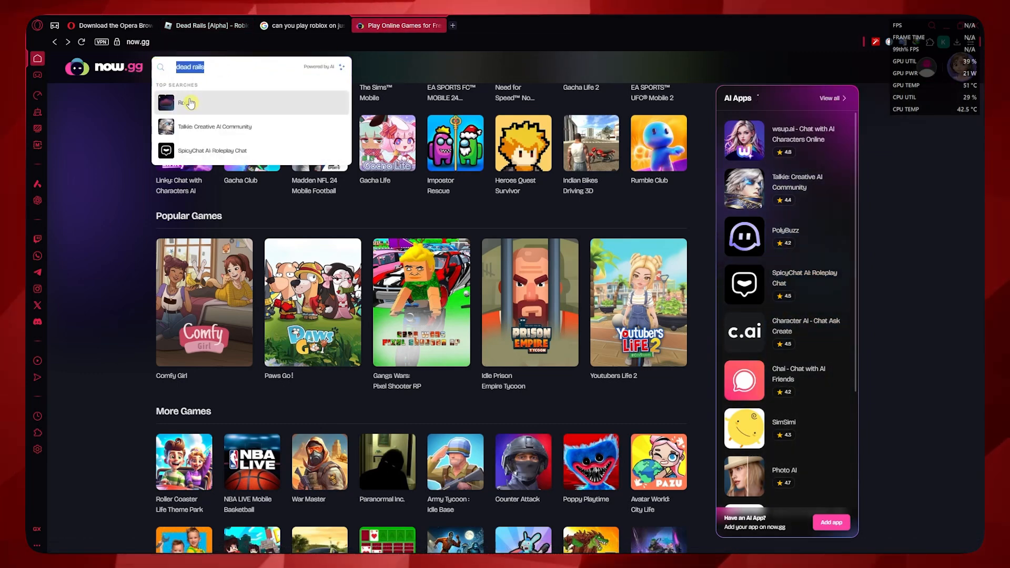
click(187, 102)
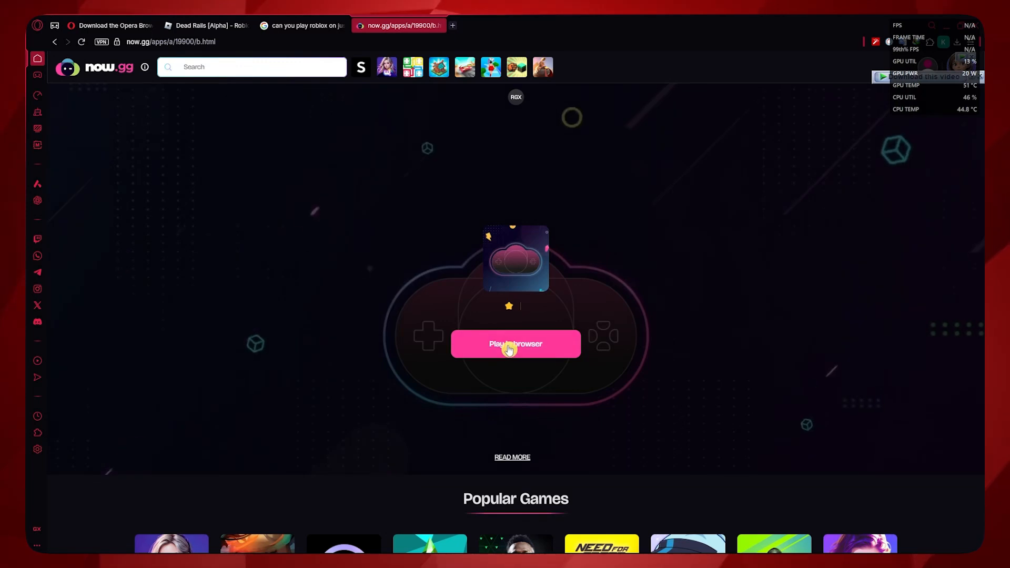
click(515, 343)
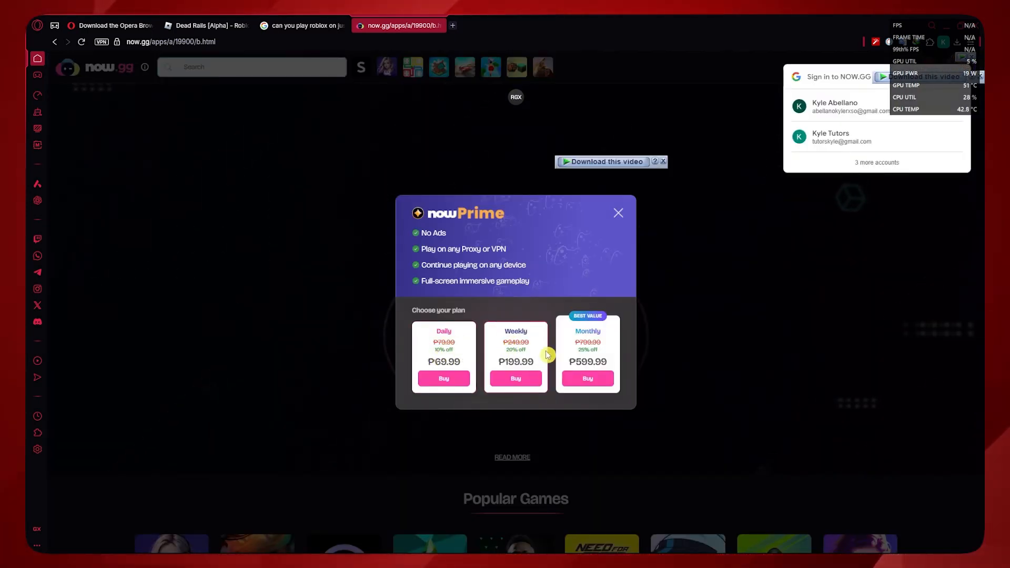
mouse_move(315, 275)
text(dead rails)
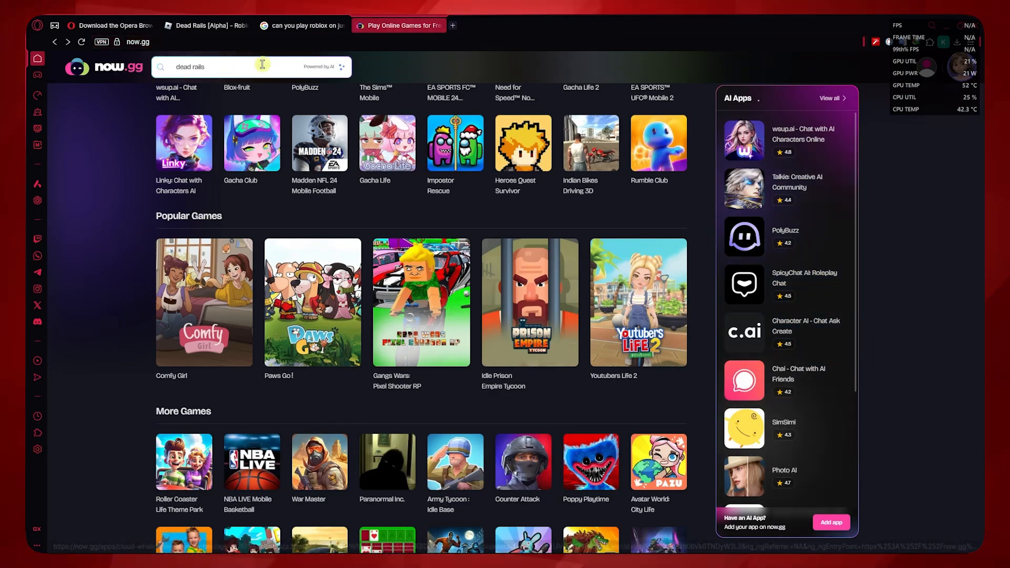
scroll(up, 3)
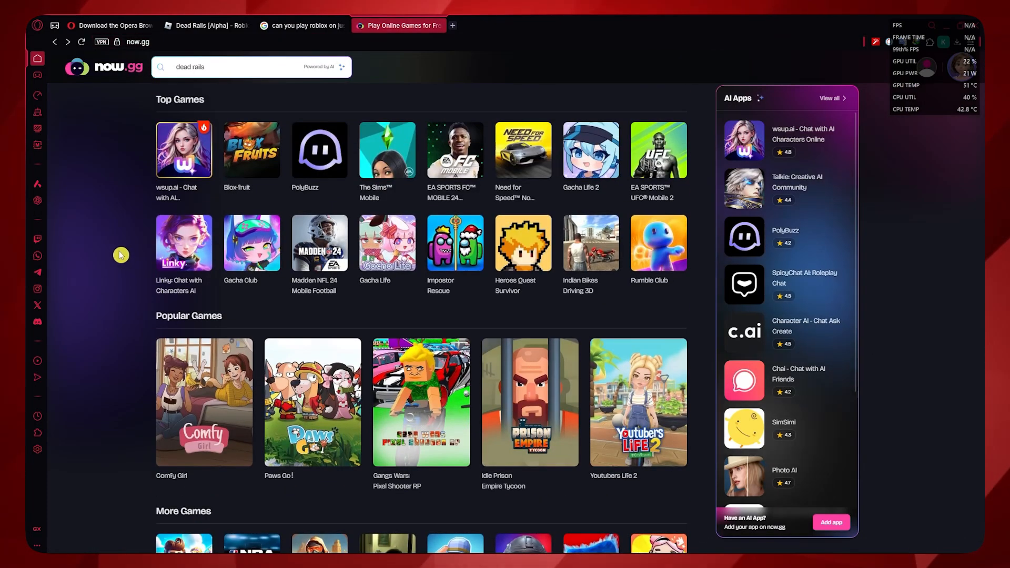
click(207, 25)
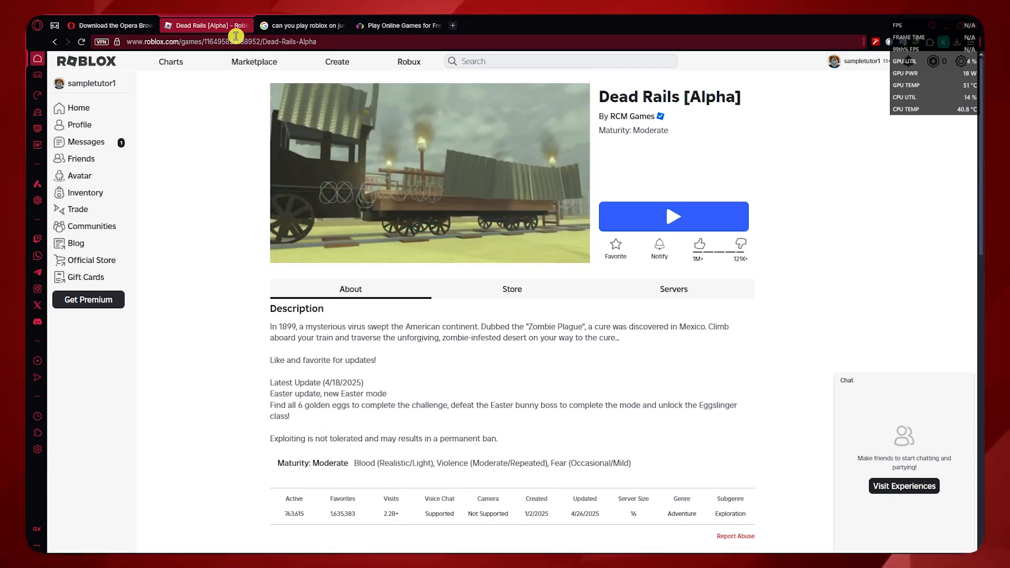
mouse_move(241, 86)
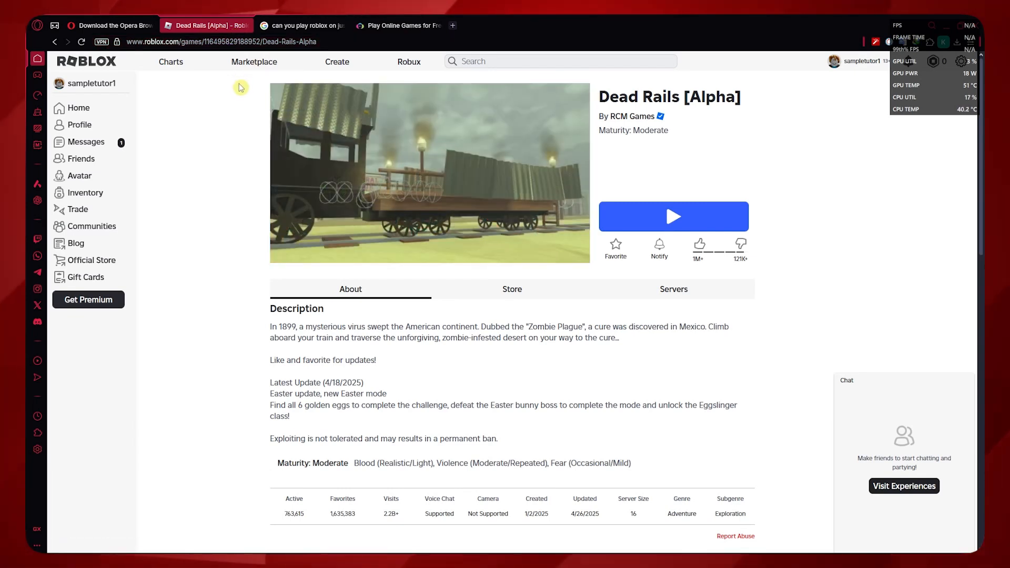